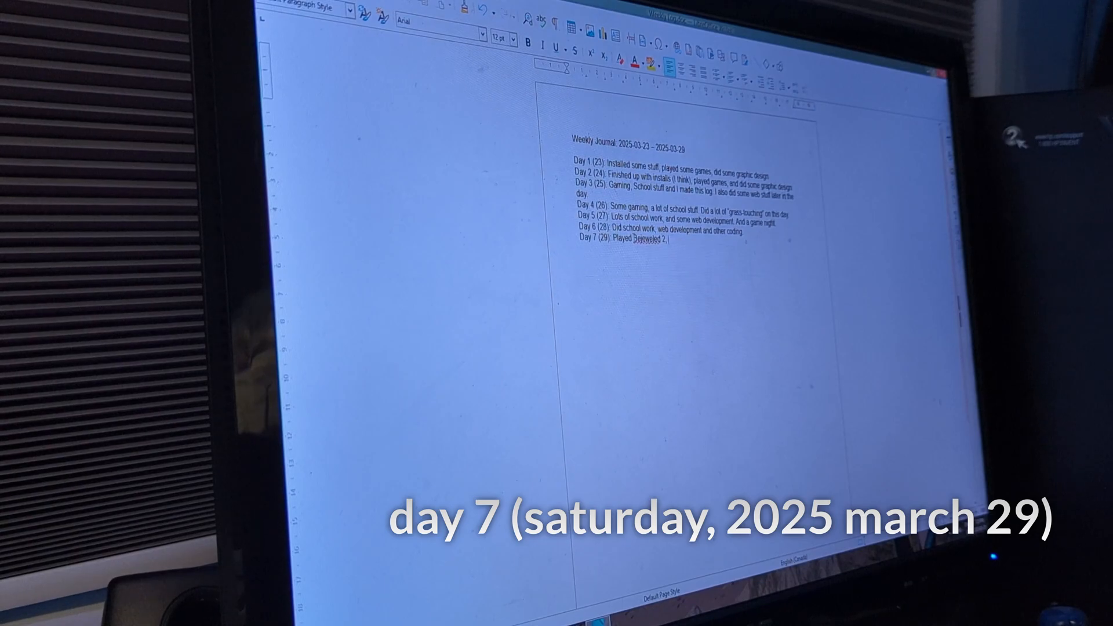
text(, checked out)
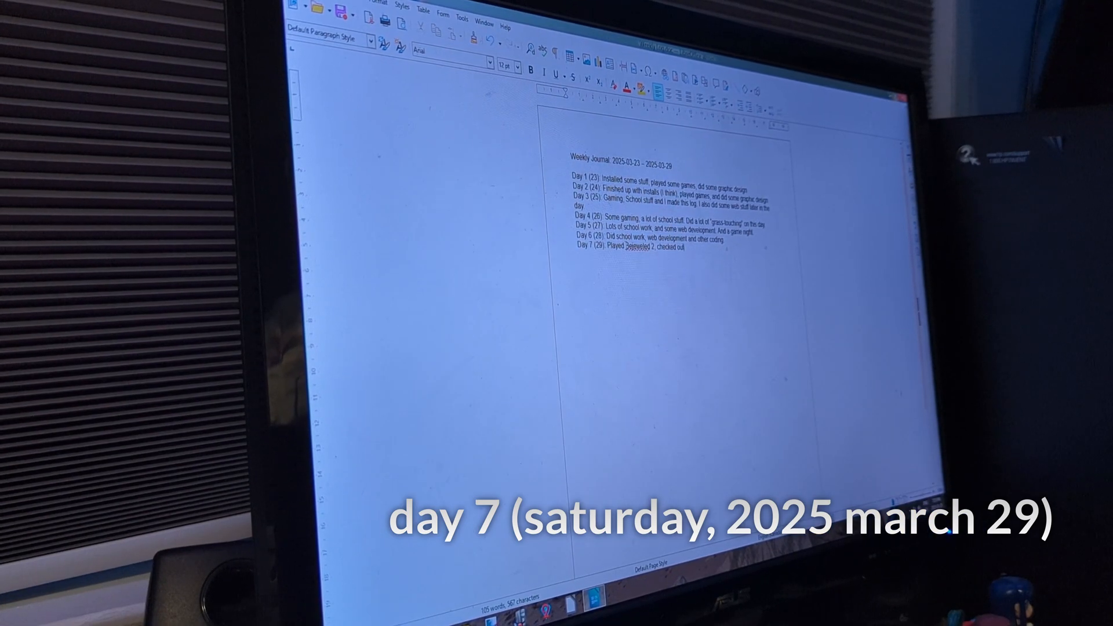